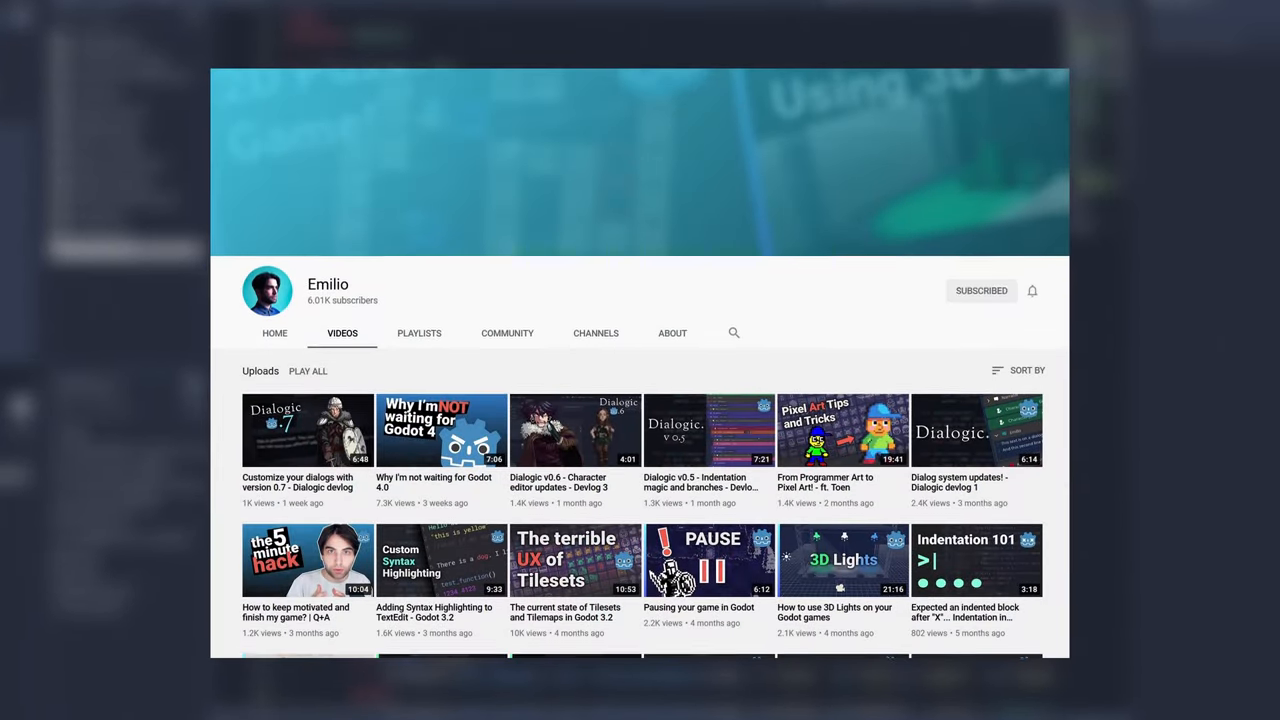
{"action": "scroll", "scroll_direction": "down", "scroll_amount": 3}
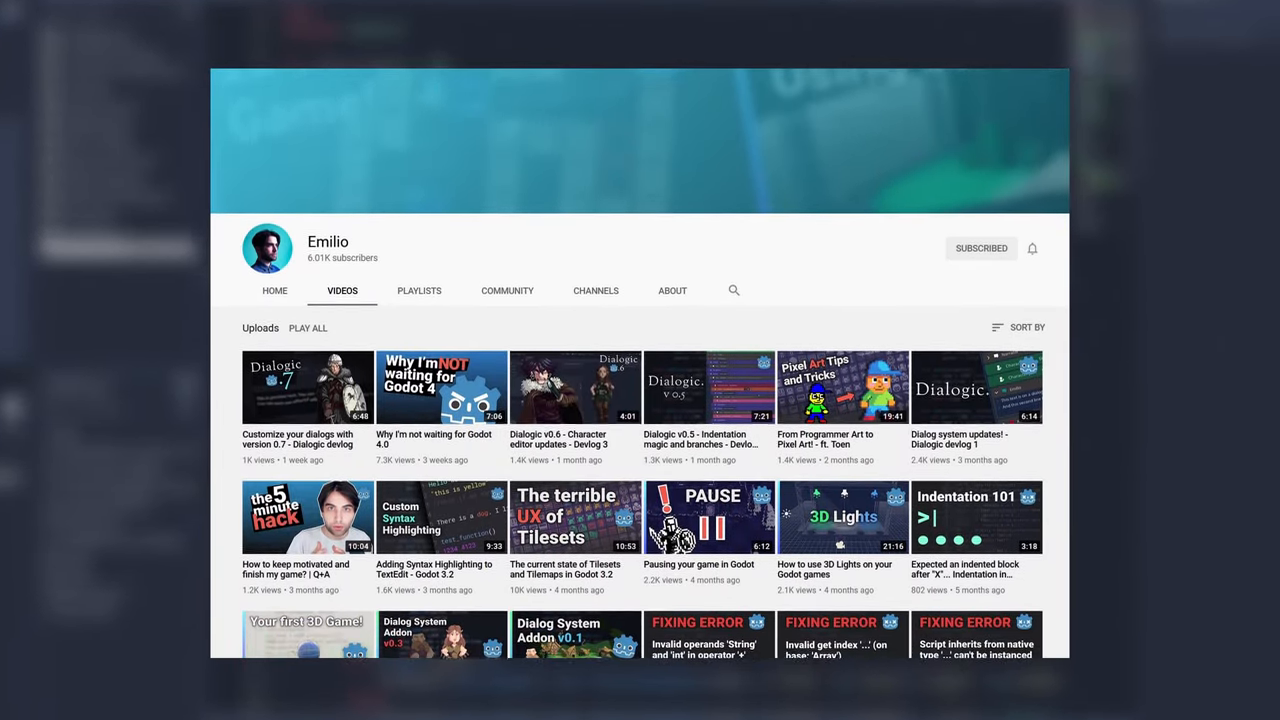
{"action": "scroll", "scroll_direction": "down", "scroll_amount": 3}
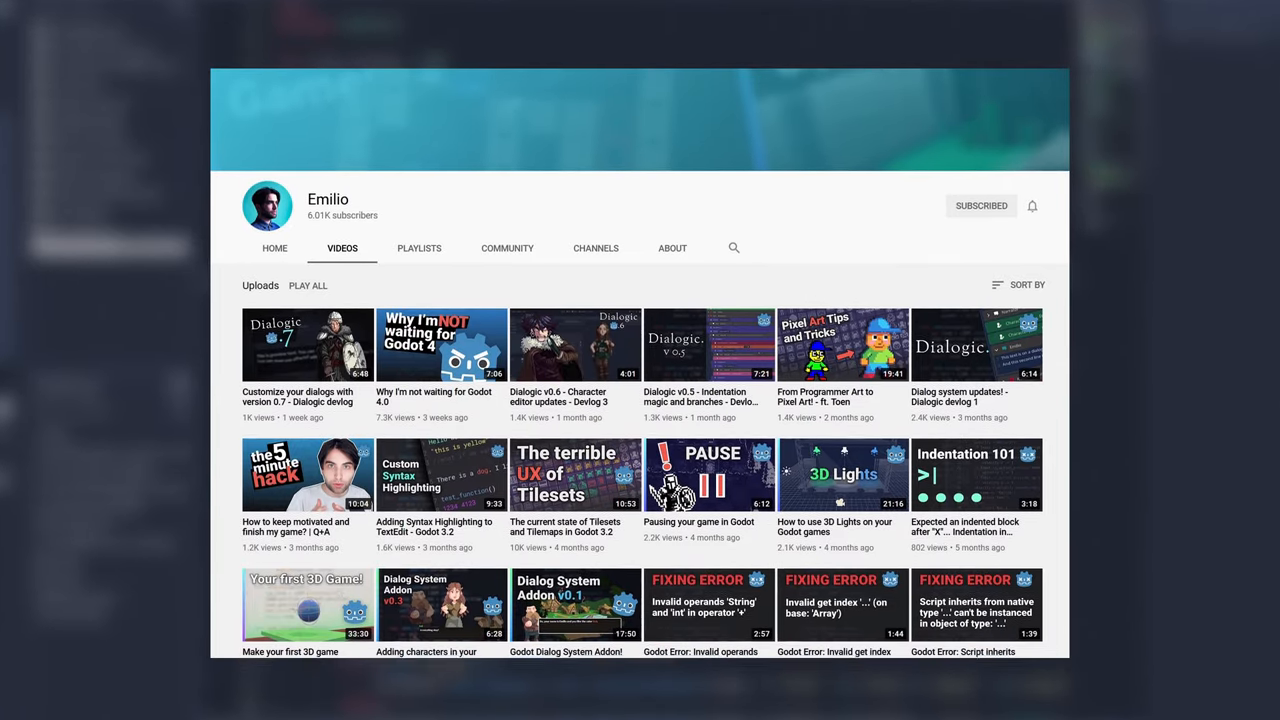
{"action": "scroll", "scroll_direction": "down", "scroll_amount": 3}
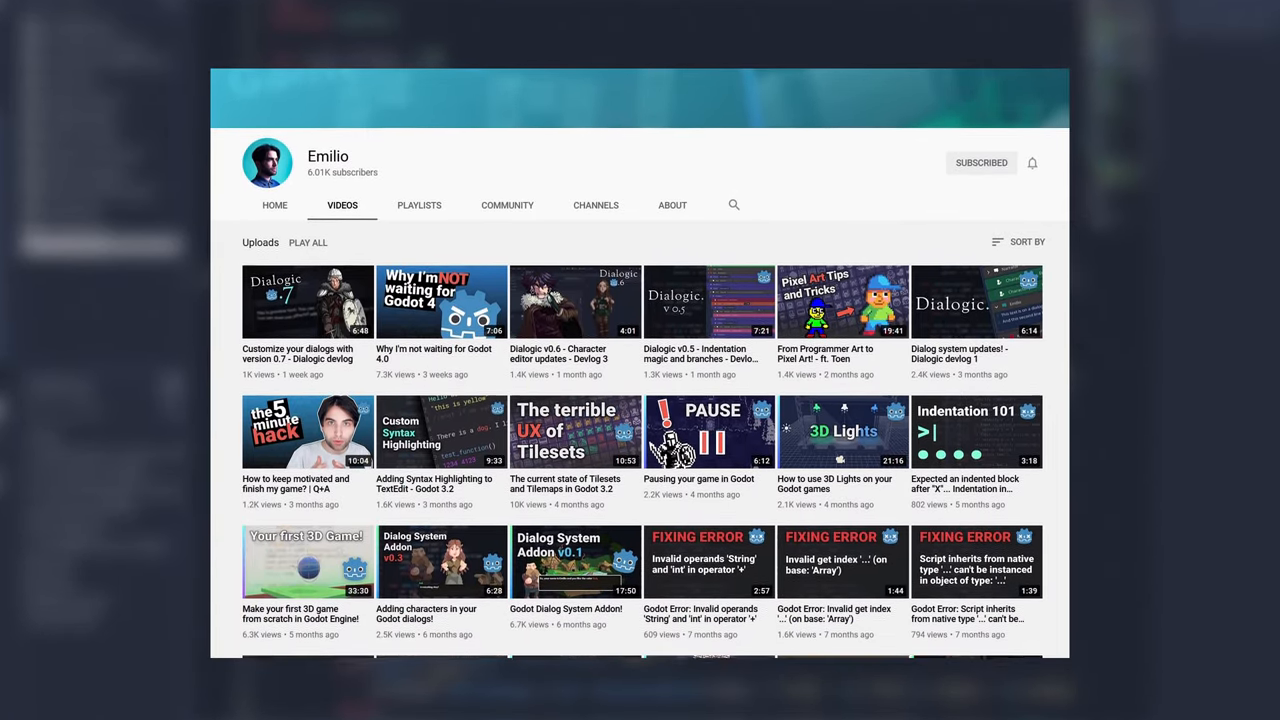
{"action": "scroll", "scroll_direction": "down", "scroll_amount": 3}
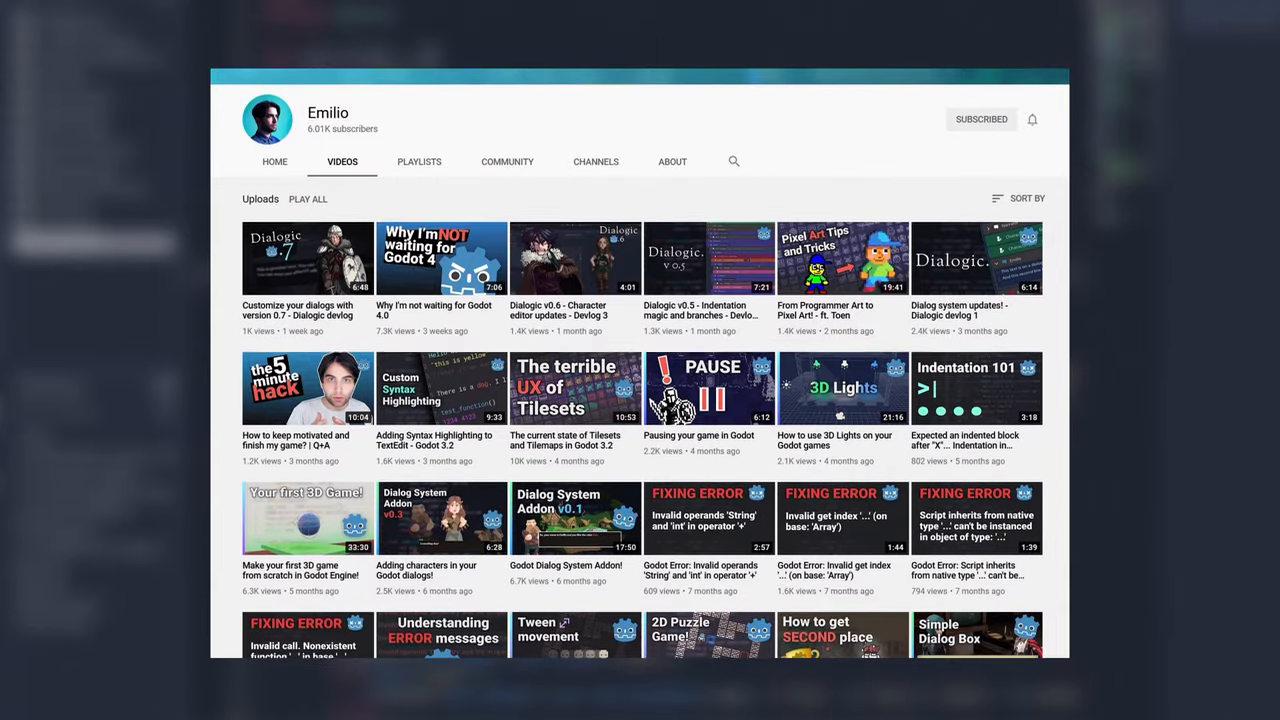
{"action": "scroll", "scroll_direction": "down", "scroll_amount": 3}
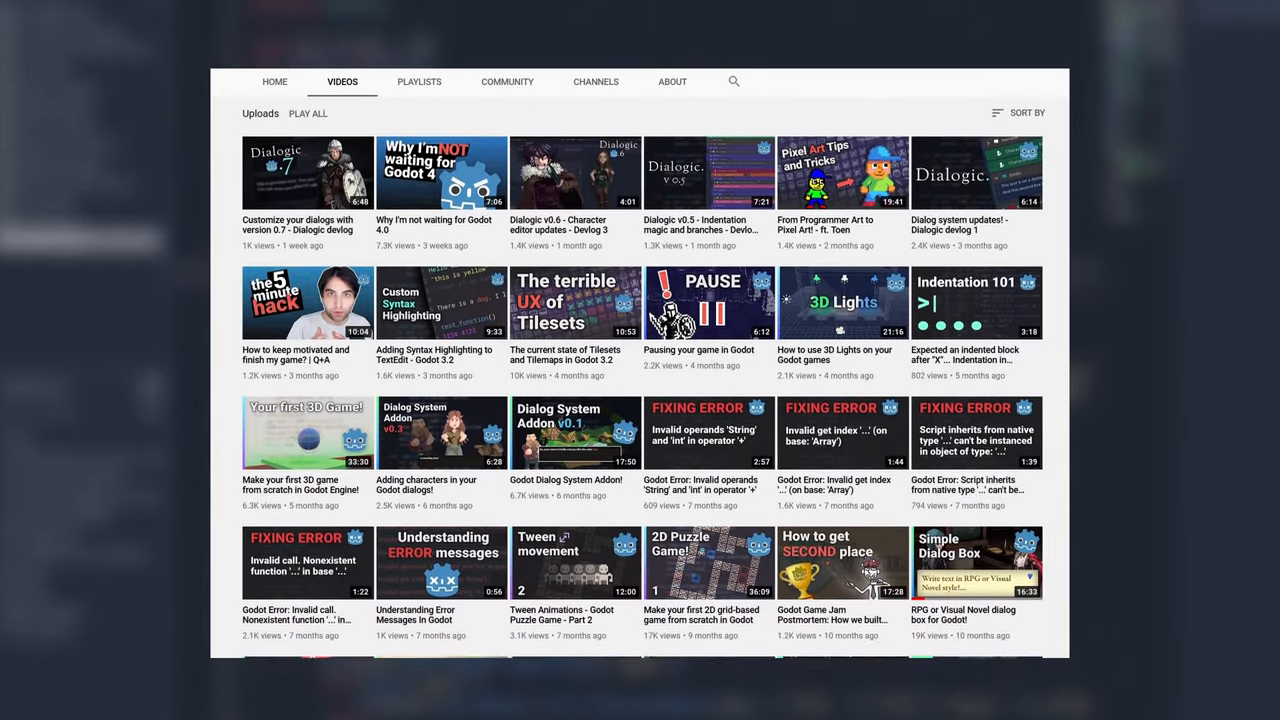
{"action": "scroll", "scroll_direction": "down", "scroll_amount": 3}
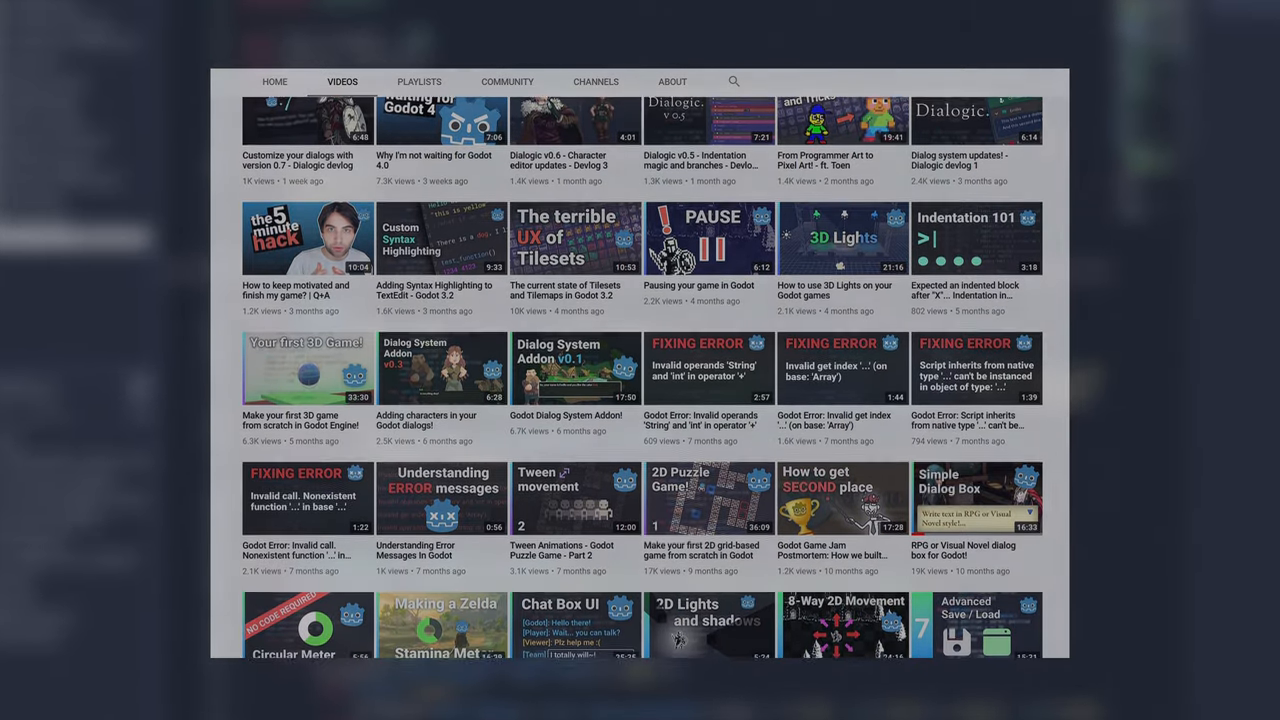